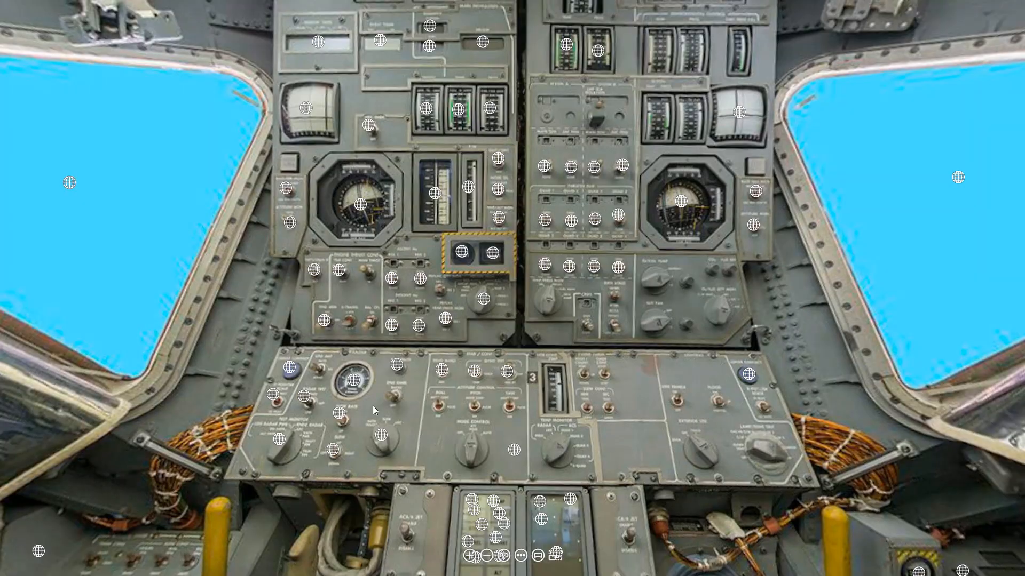
mouse_move(340, 410)
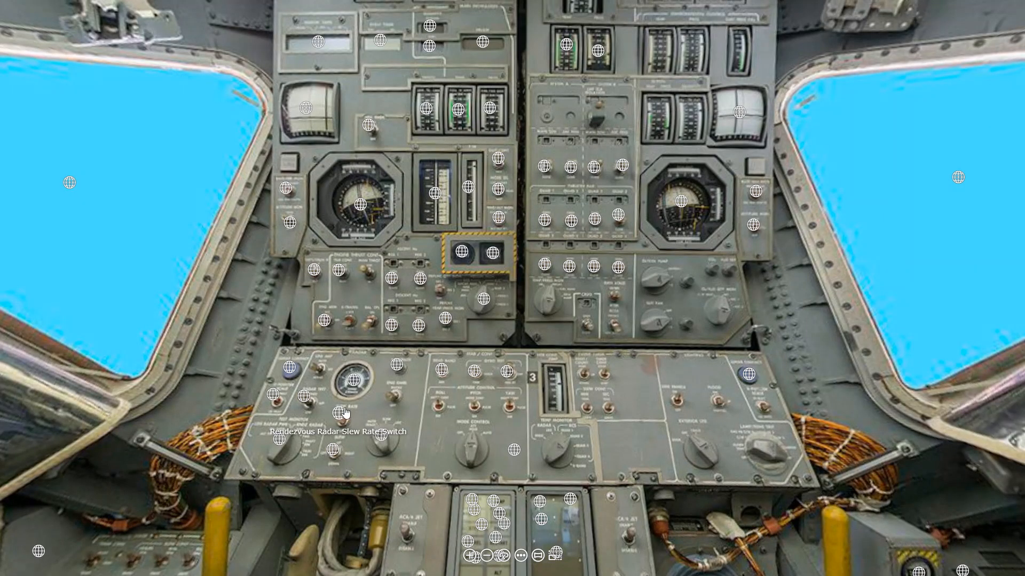
mouse_move(505, 377)
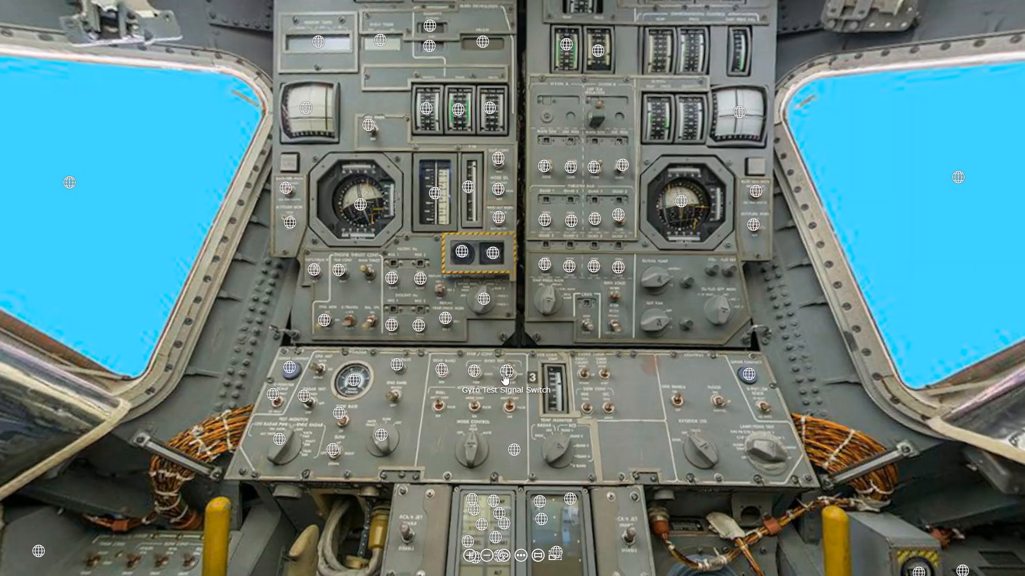
mouse_move(424, 373)
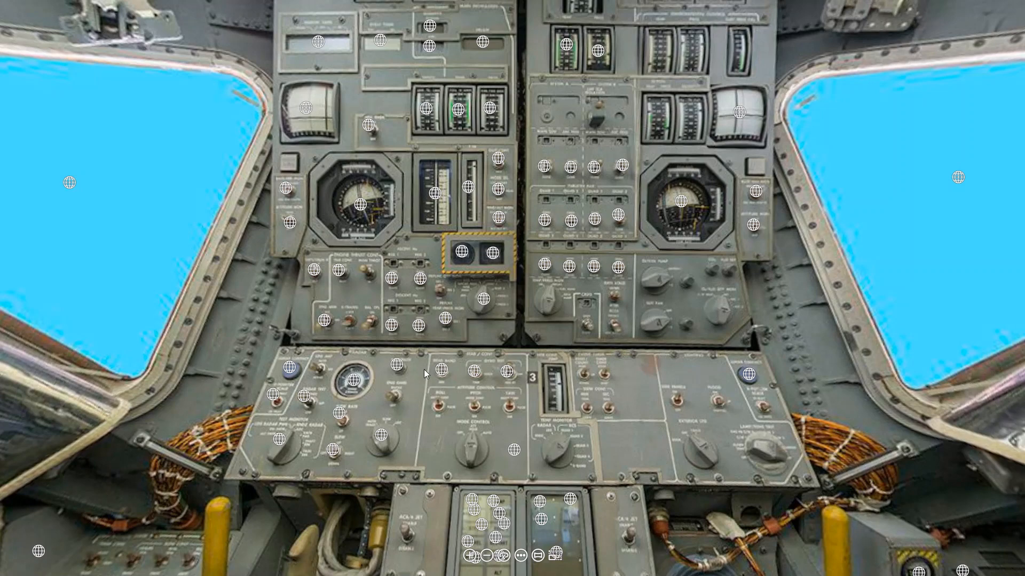
mouse_move(320, 373)
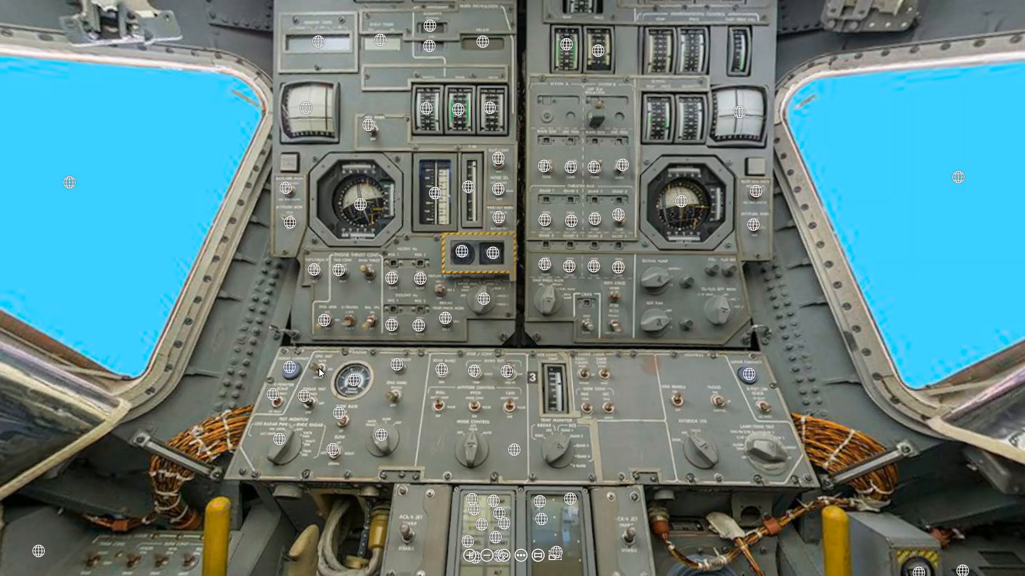
mouse_move(531, 387)
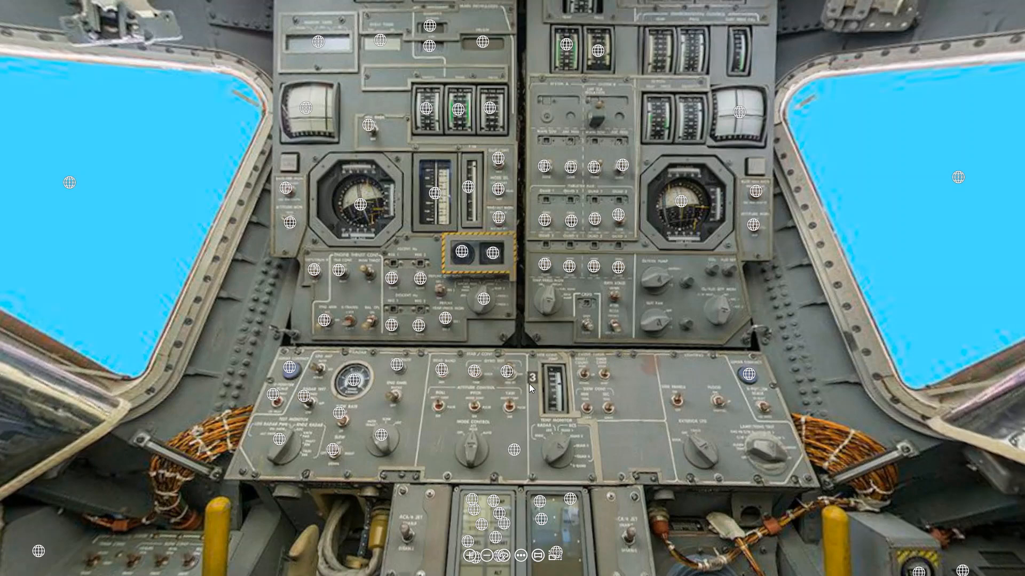
mouse_move(424, 372)
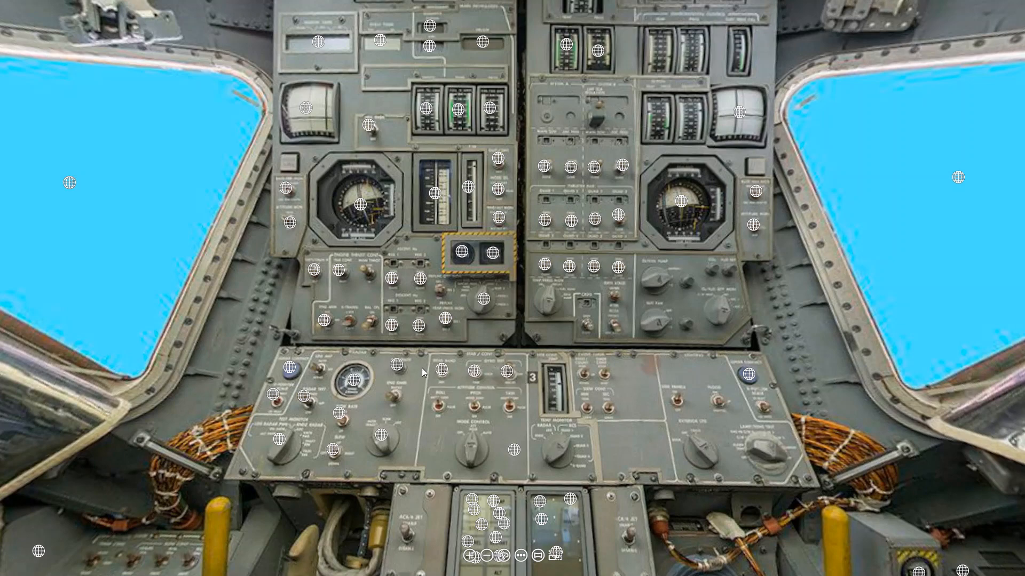
mouse_move(445, 376)
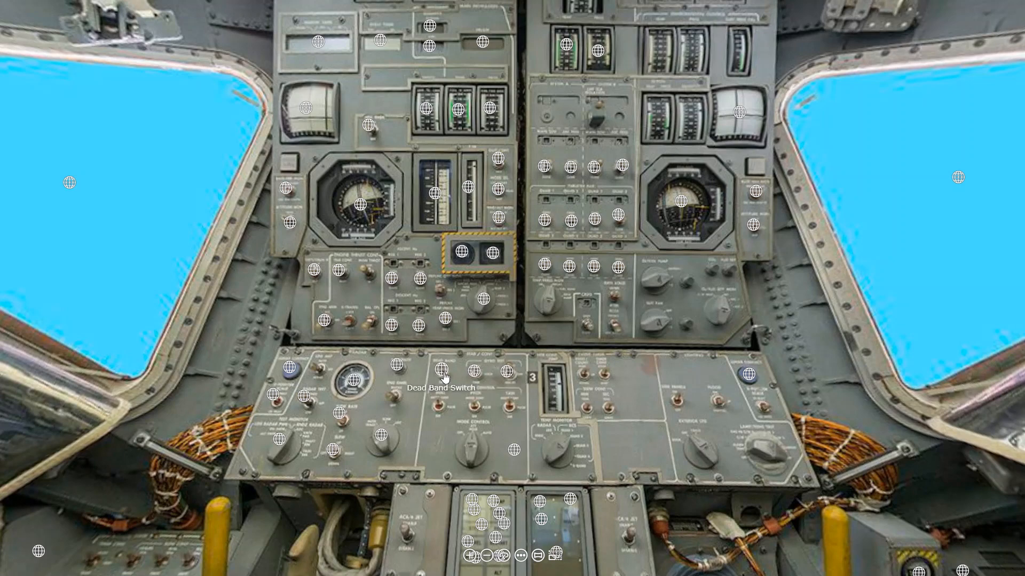
mouse_move(476, 374)
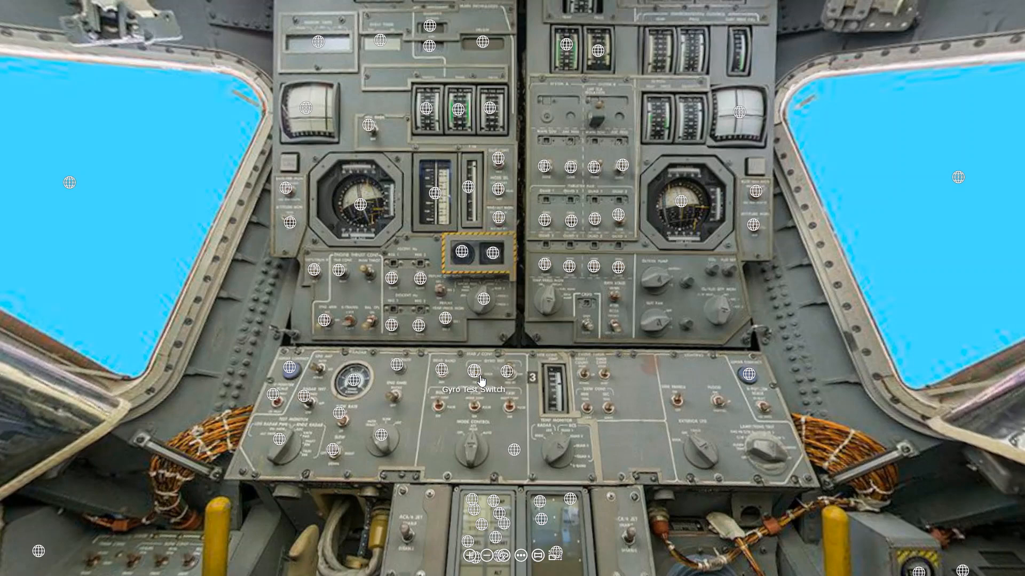
mouse_move(509, 381)
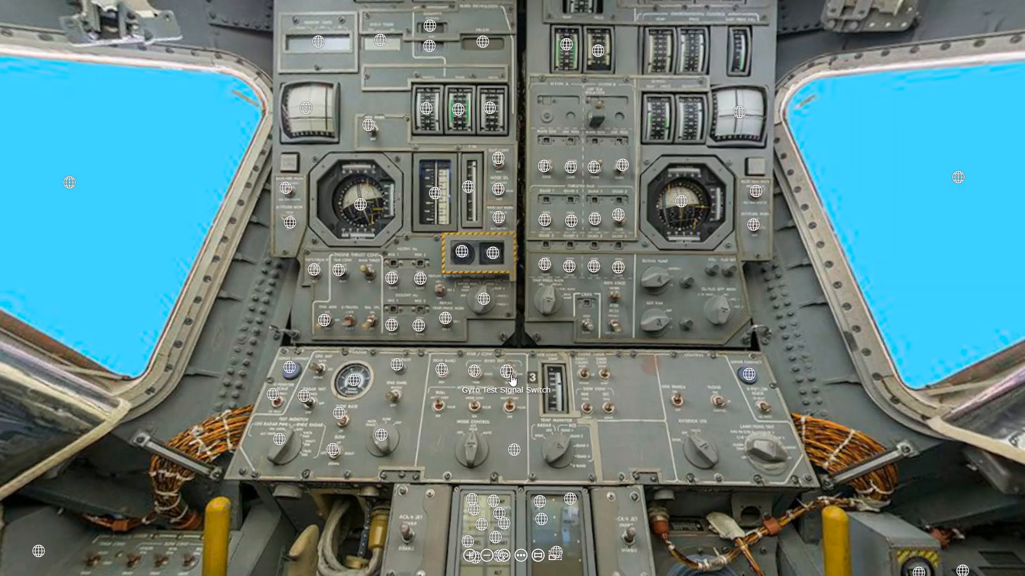
mouse_move(442, 374)
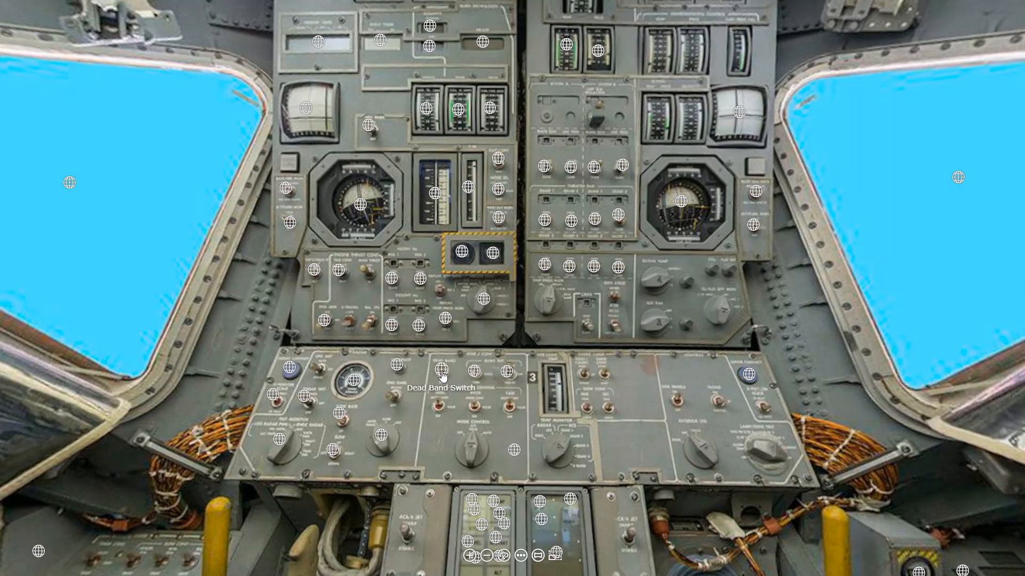
mouse_move(503, 373)
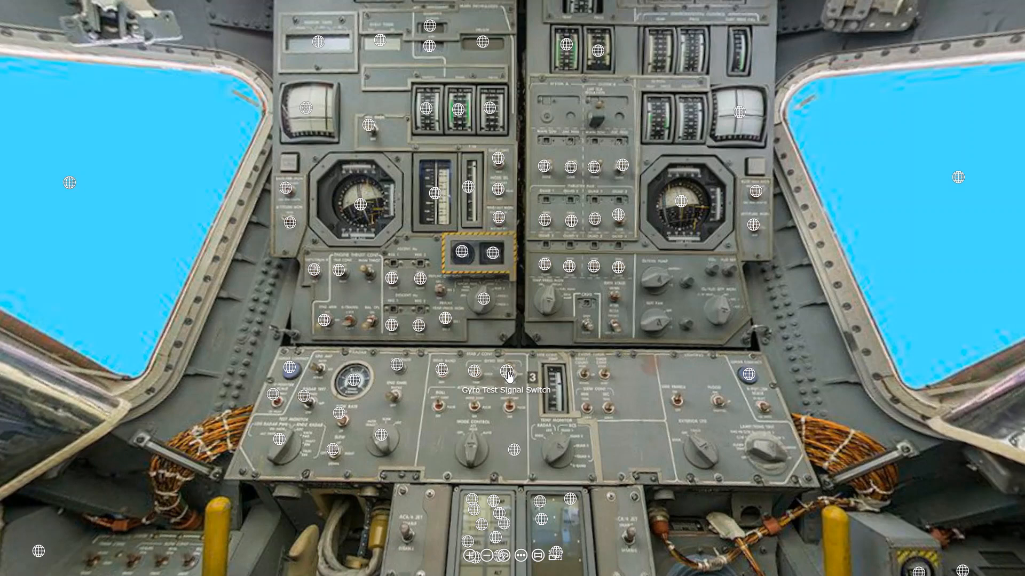
mouse_move(439, 375)
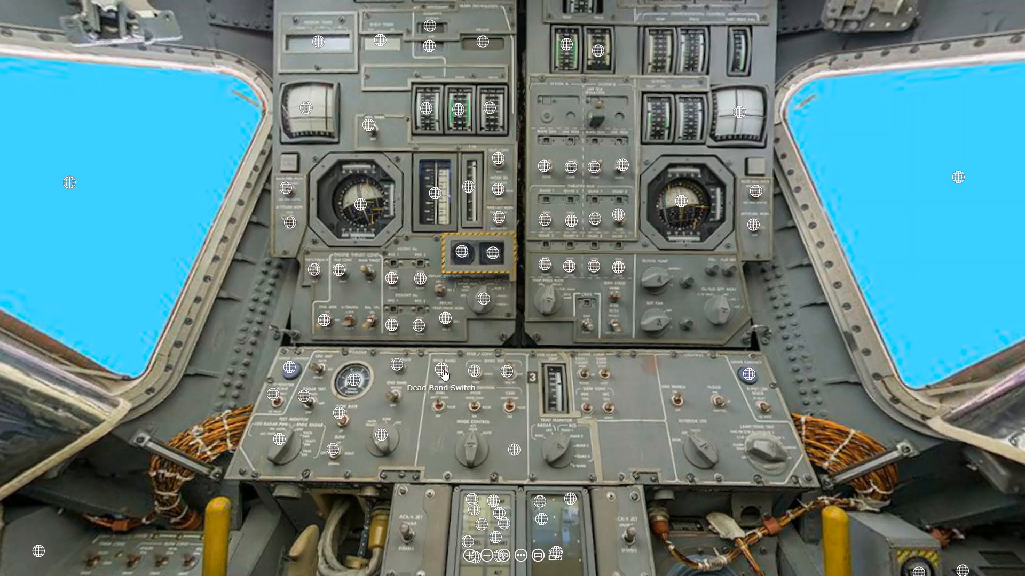
mouse_move(484, 375)
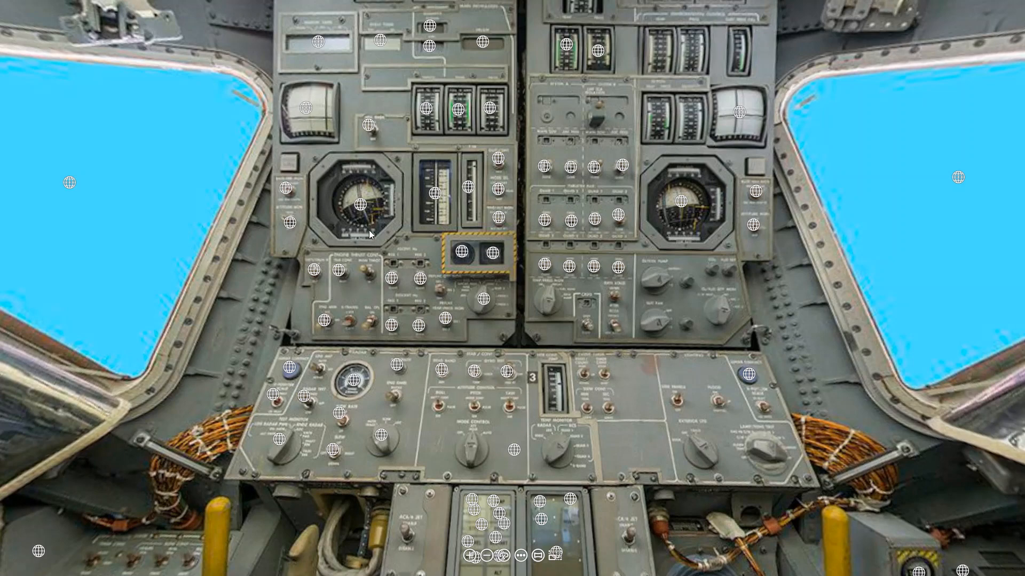
mouse_move(359, 203)
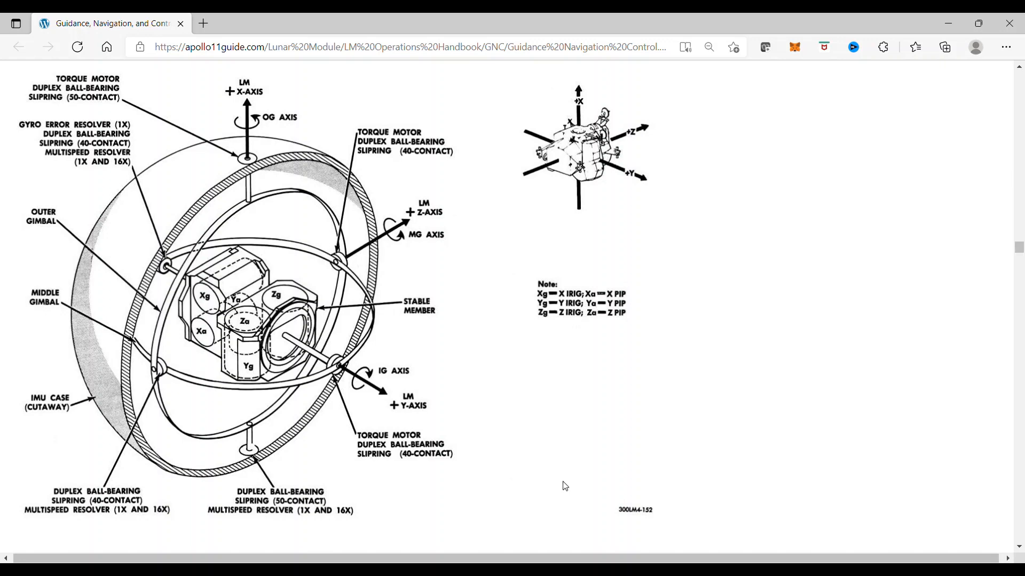
mouse_move(412, 364)
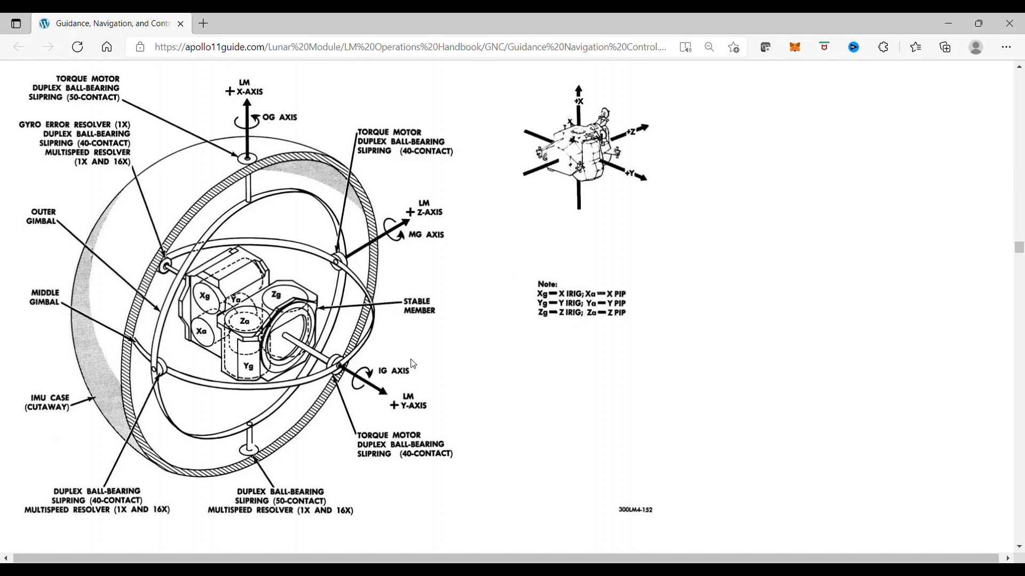
mouse_move(438, 363)
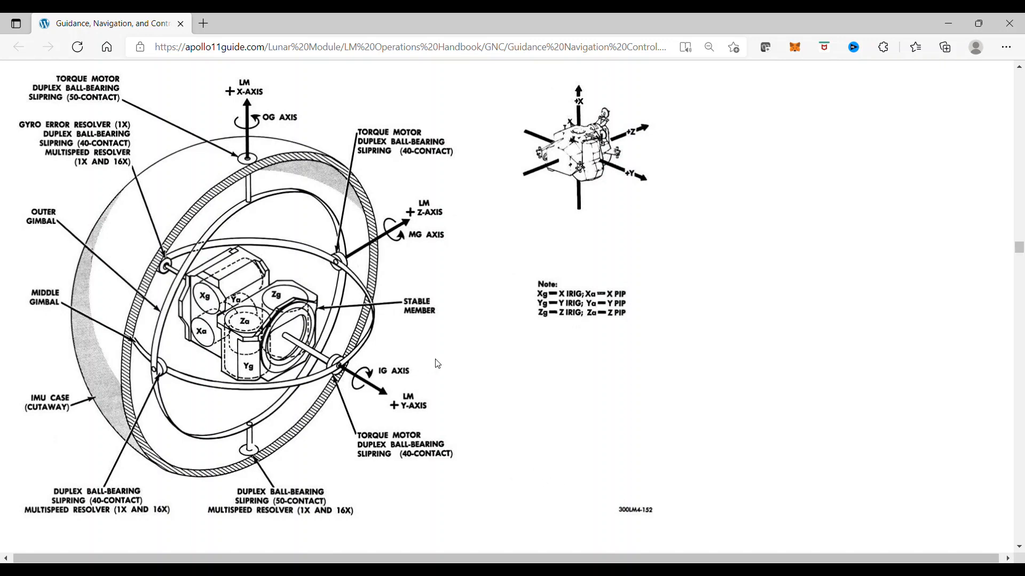
mouse_move(442, 363)
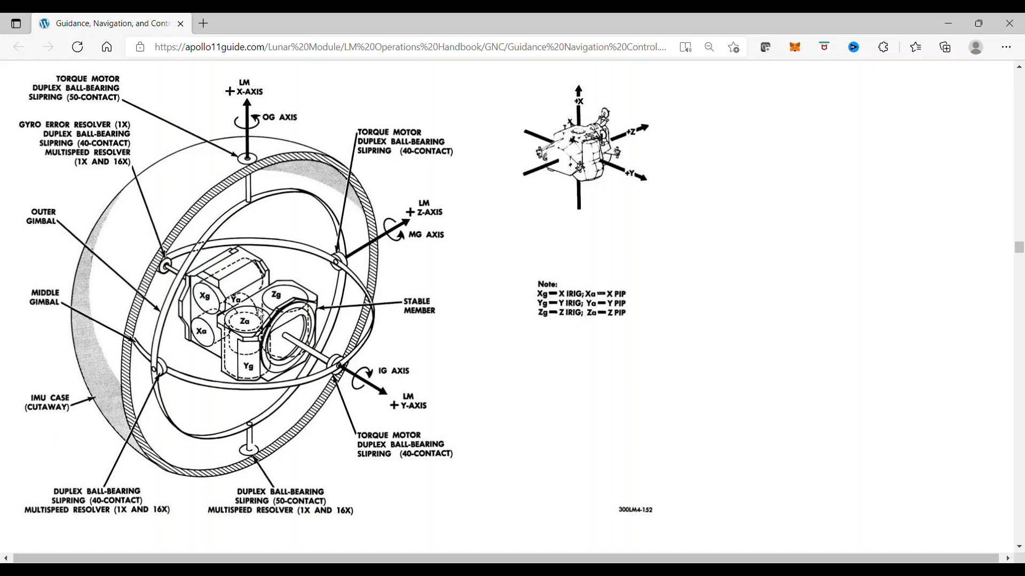
mouse_move(425, 335)
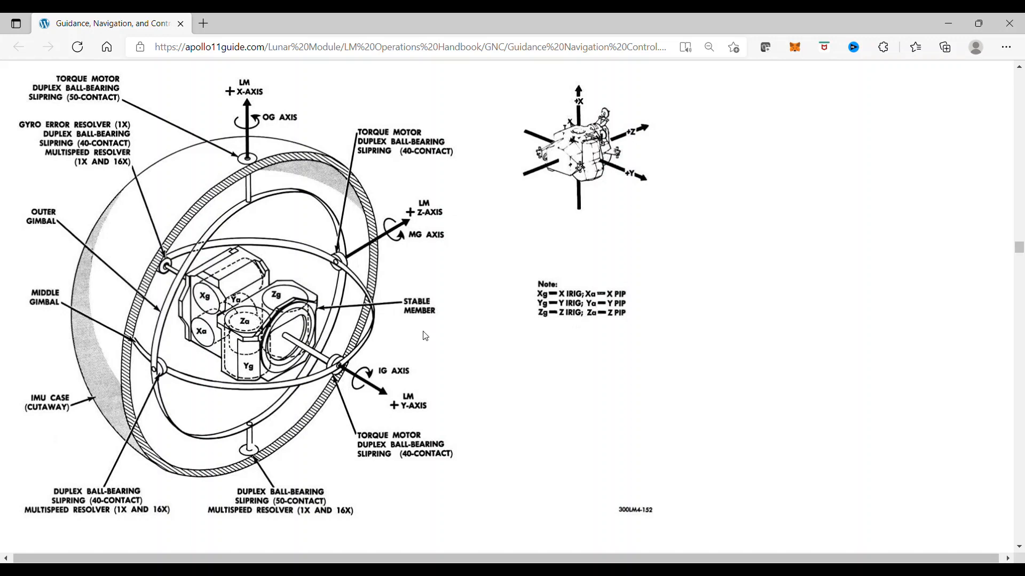
mouse_move(426, 331)
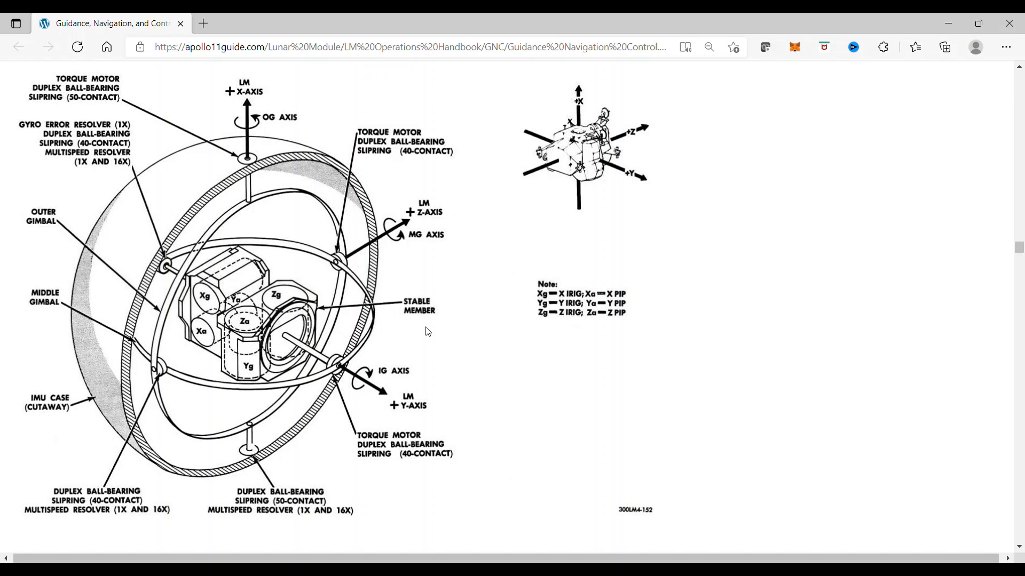
mouse_move(403, 348)
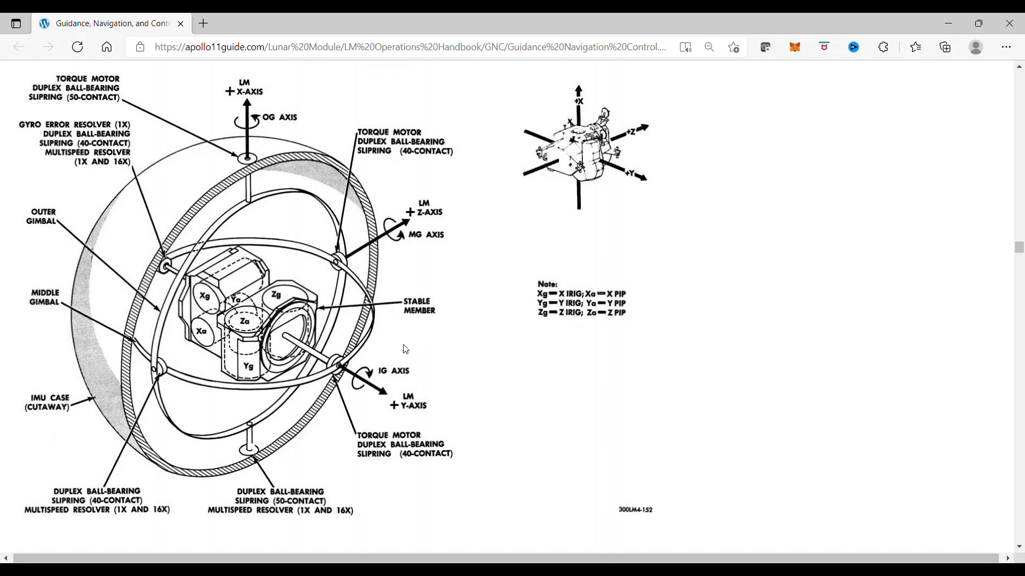
mouse_move(393, 359)
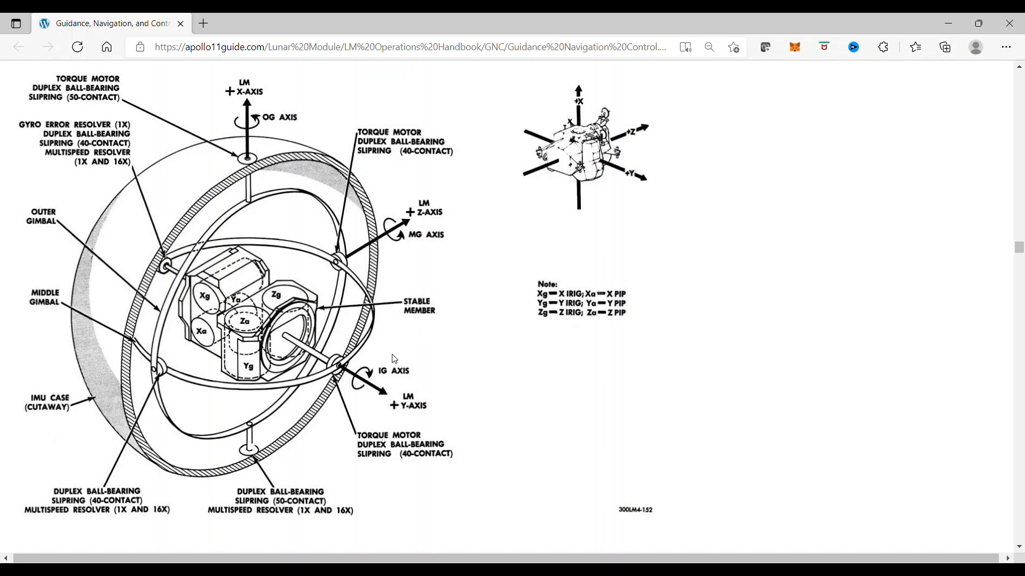
mouse_move(392, 360)
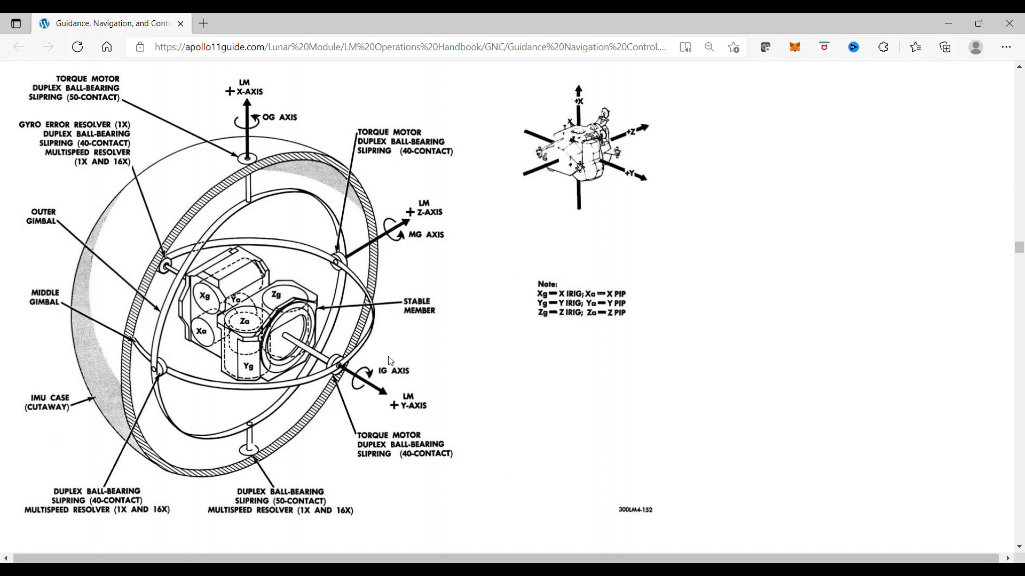
mouse_move(378, 370)
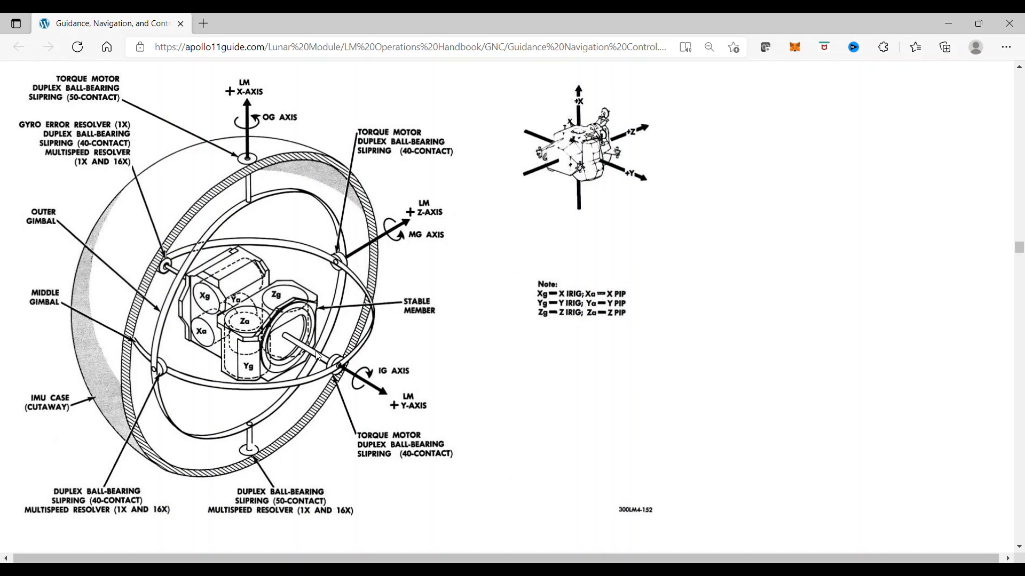
mouse_move(320, 377)
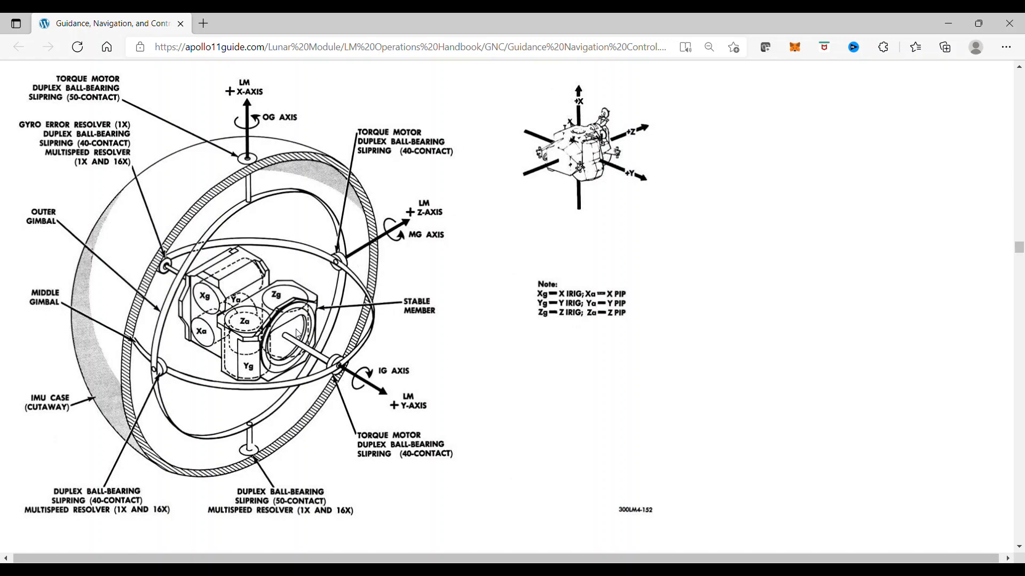
mouse_move(286, 337)
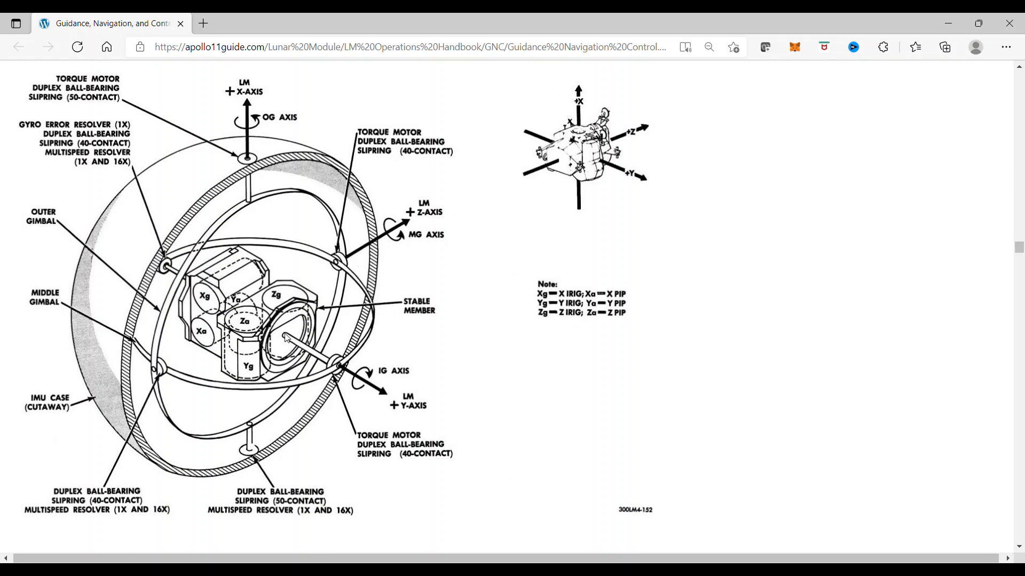
mouse_move(218, 380)
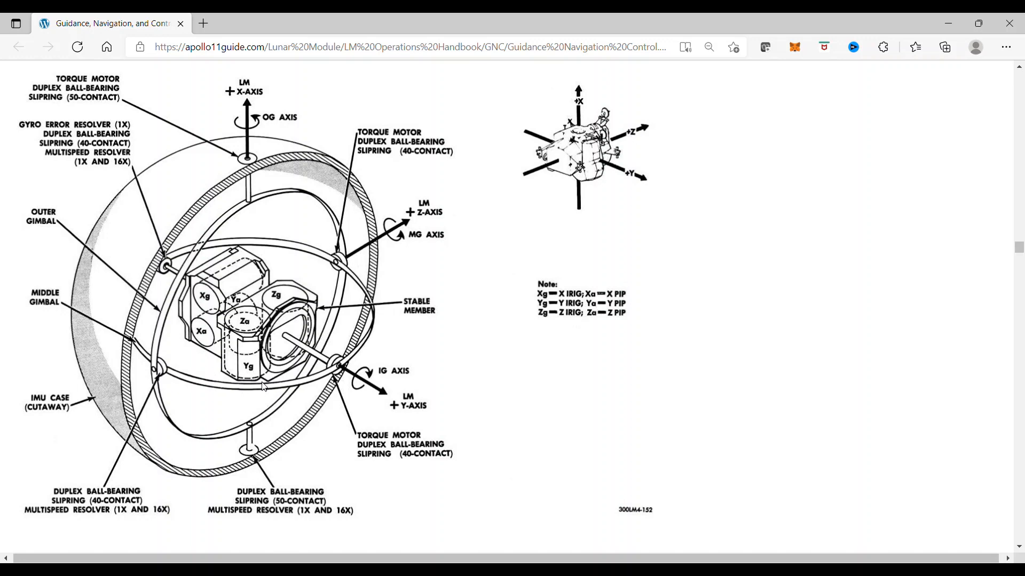
mouse_move(216, 365)
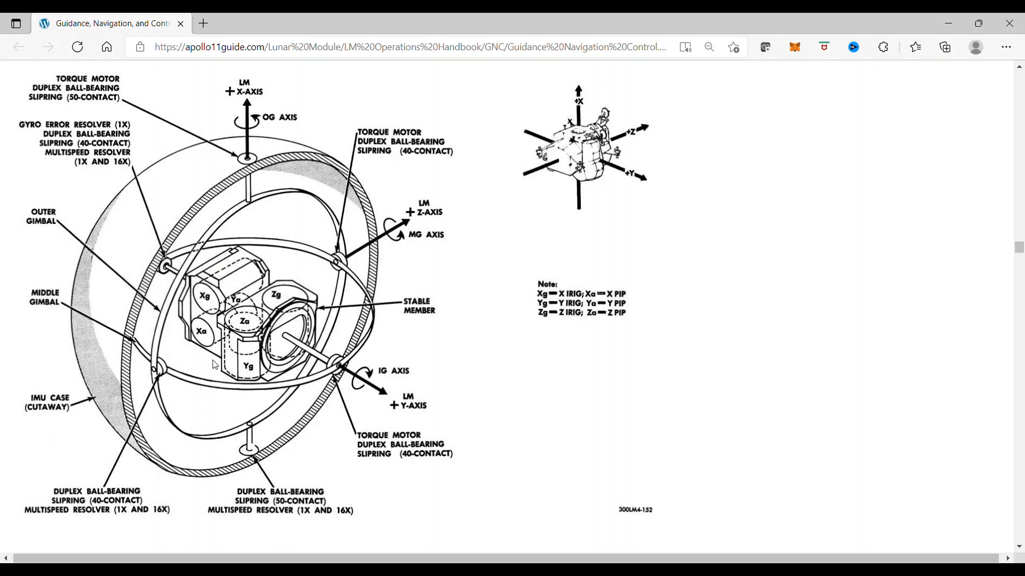
mouse_move(287, 382)
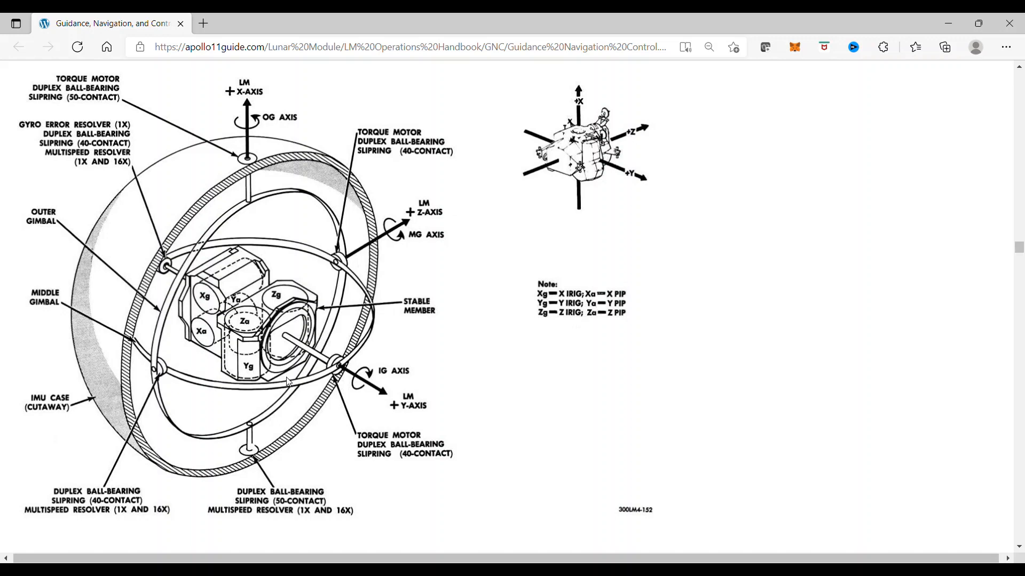
mouse_move(293, 398)
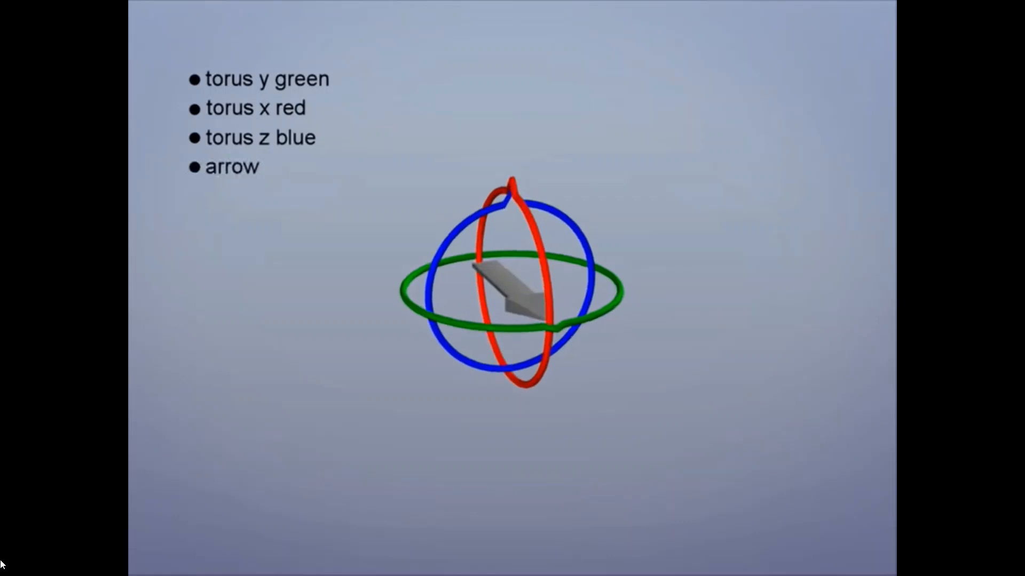
Play the gimbal animation of the red, green and blue rings nested around the arrow
left_click(260, 137)
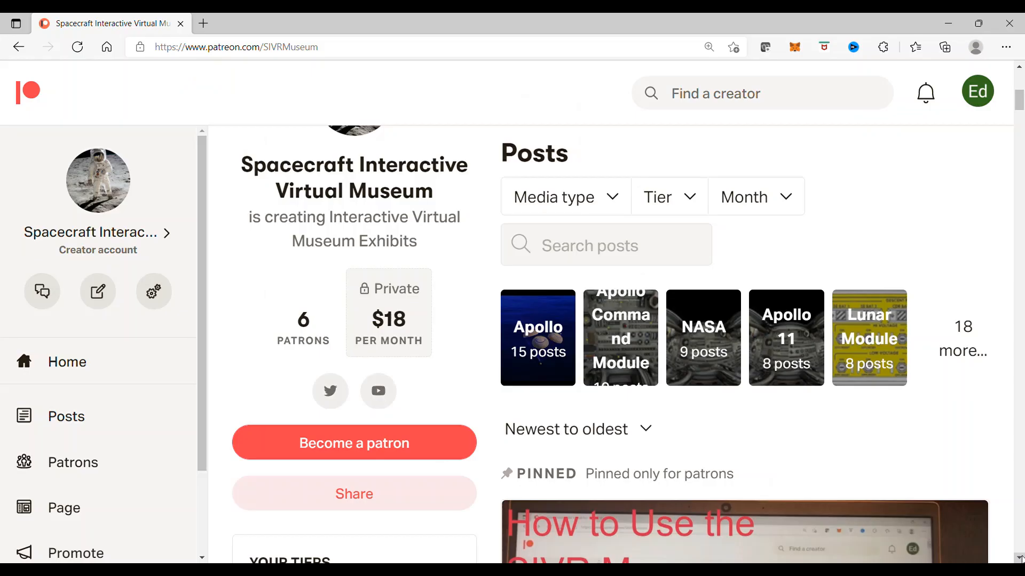
Expand the Apollo 17 Lunar Surface Interactive VR Exhibit post to reveal its apollo11guide.com link
scroll("down", 3)
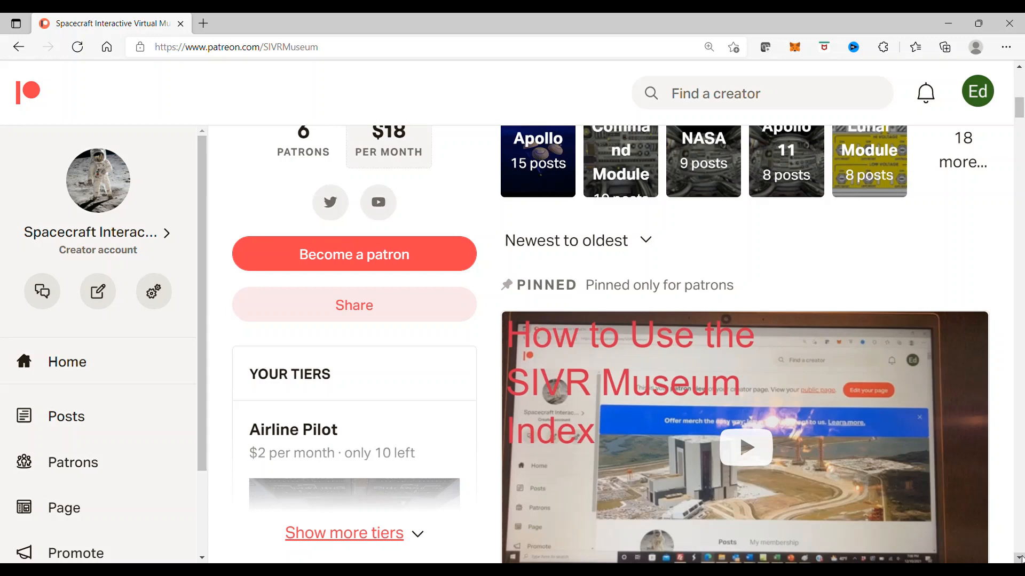
scroll("down", 3)
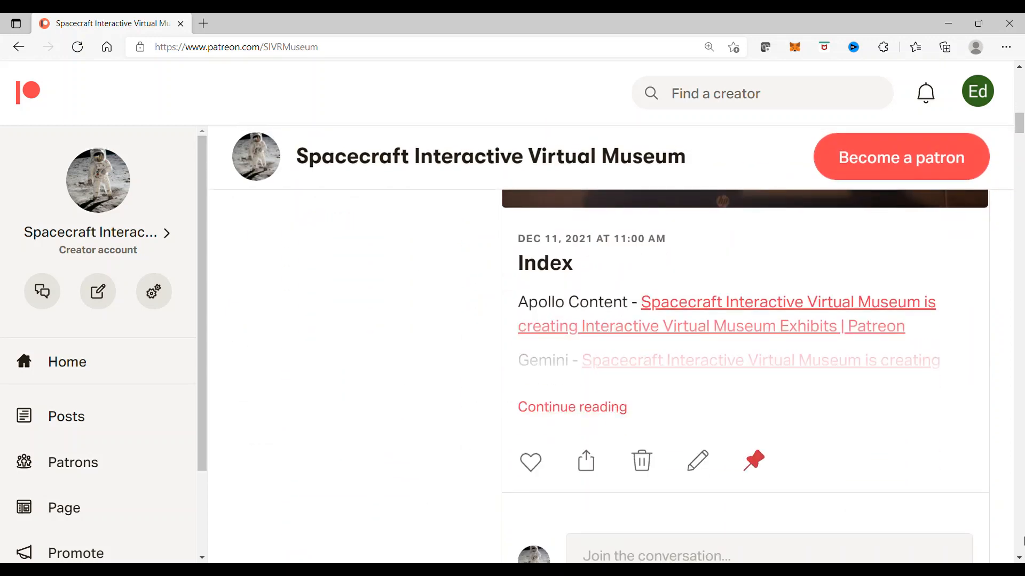
scroll("down", 3)
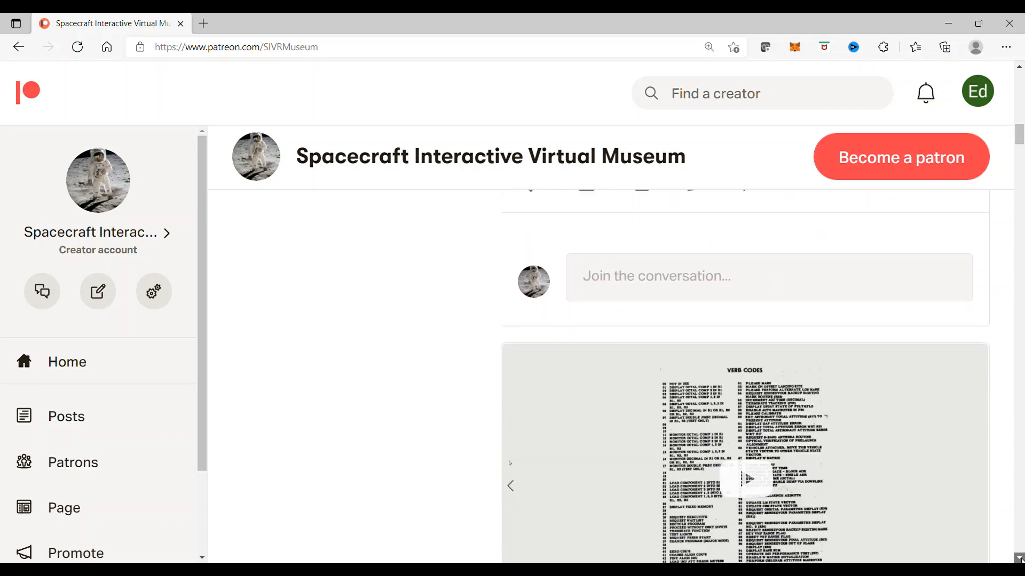
scroll("down", 3)
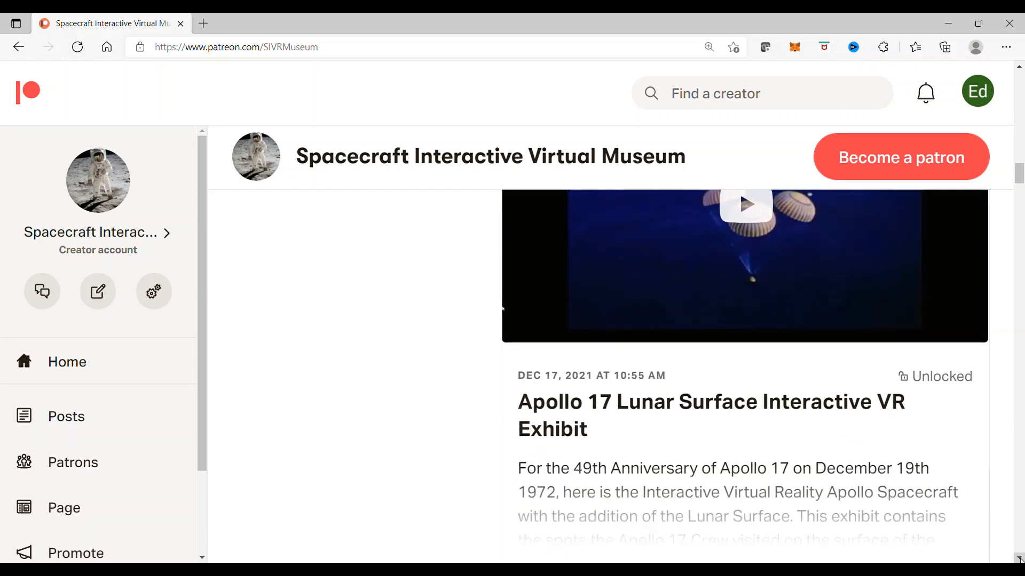
scroll("down", 3)
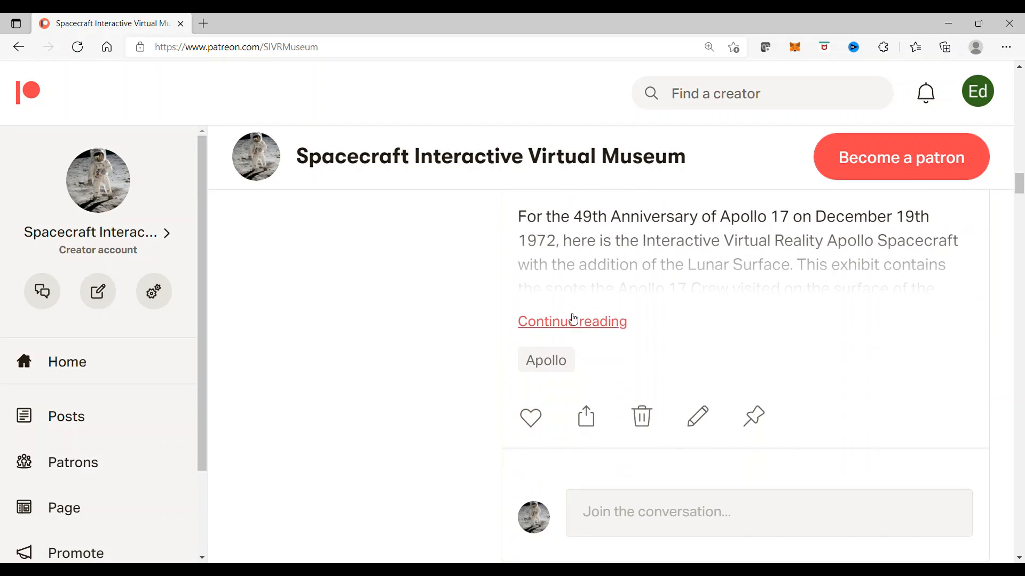
left_click(571, 321)
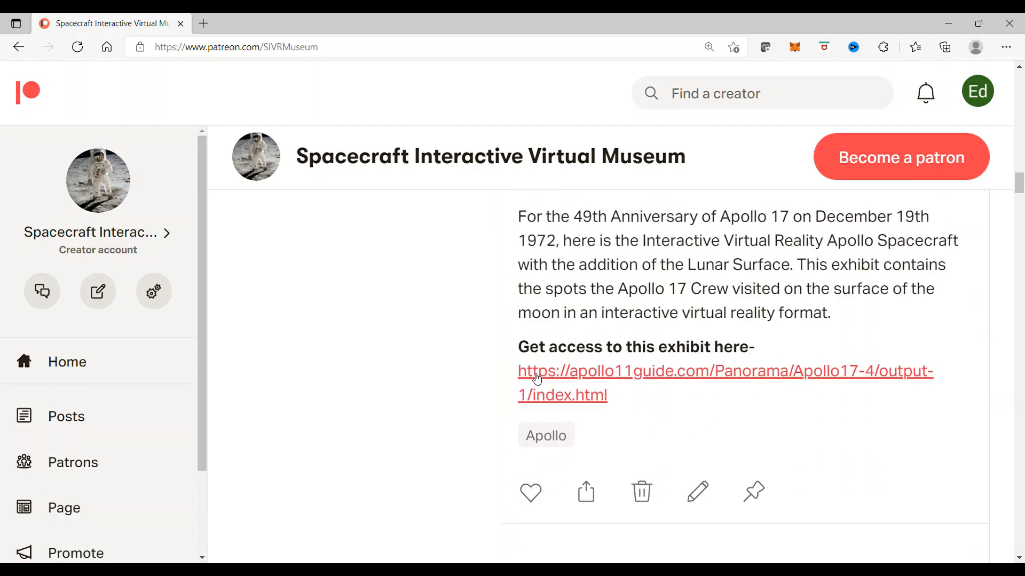
mouse_move(645, 366)
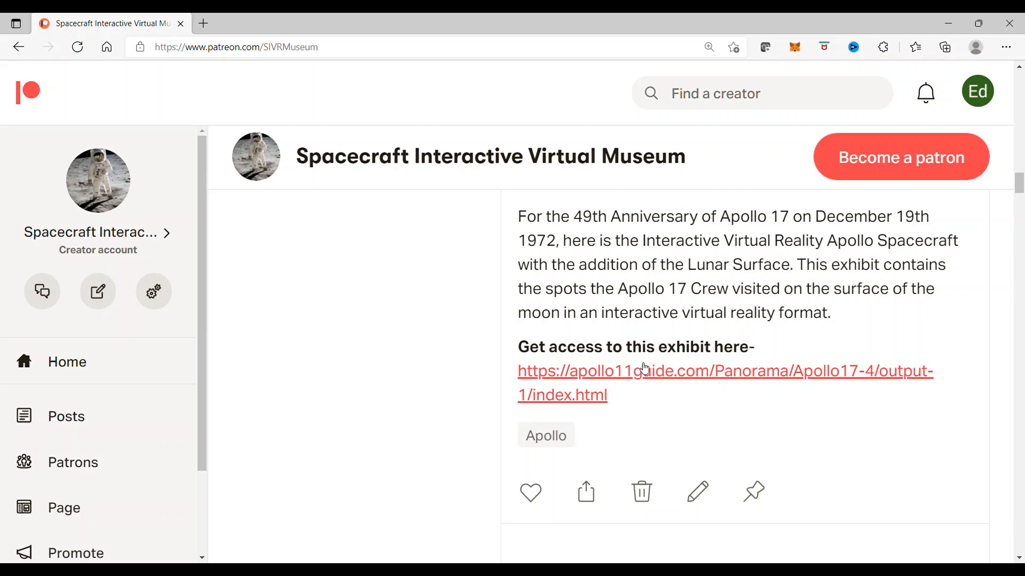
mouse_move(737, 390)
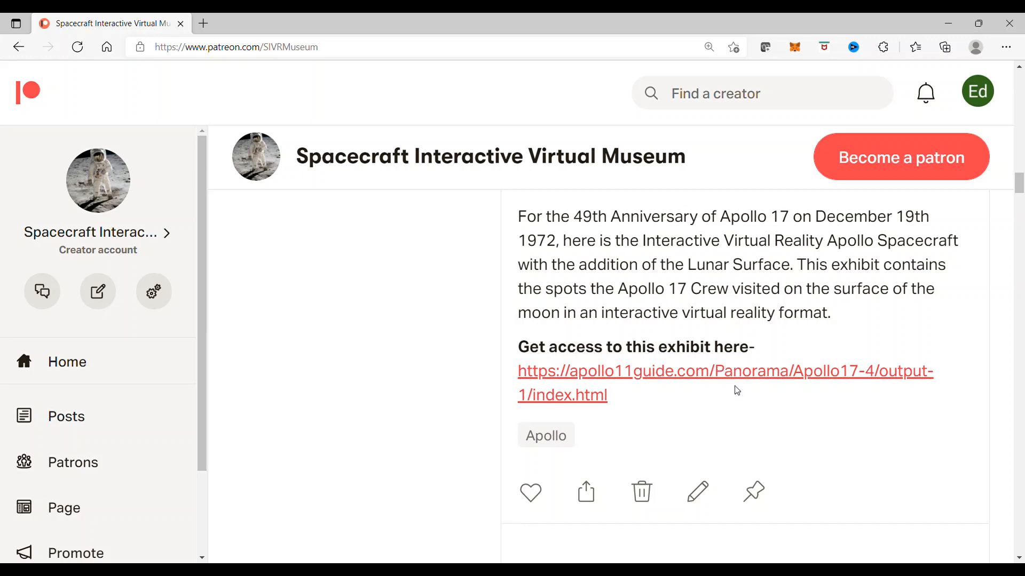
mouse_move(736, 398)
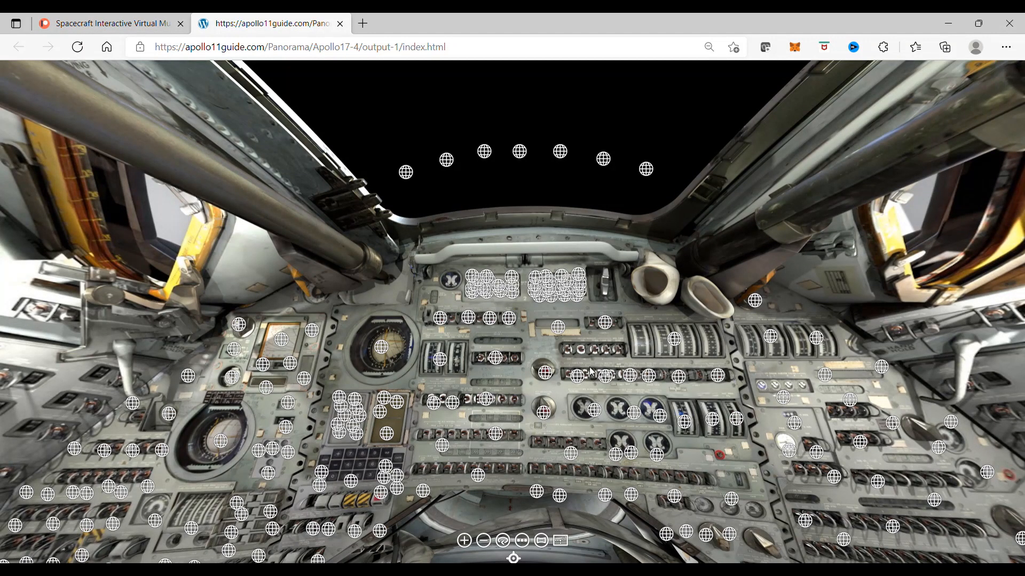
mouse_move(359, 353)
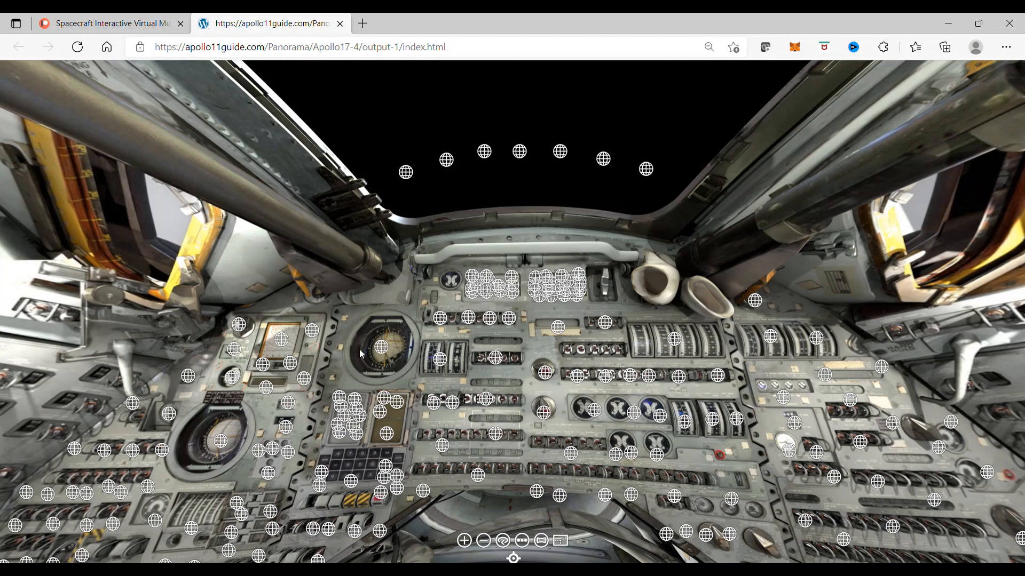
mouse_move(311, 328)
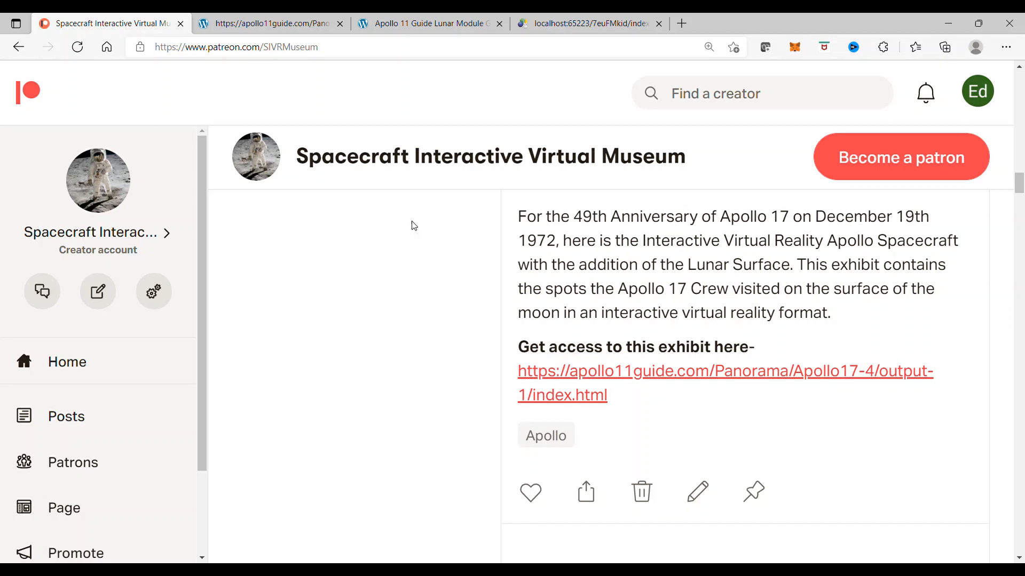
mouse_move(403, 225)
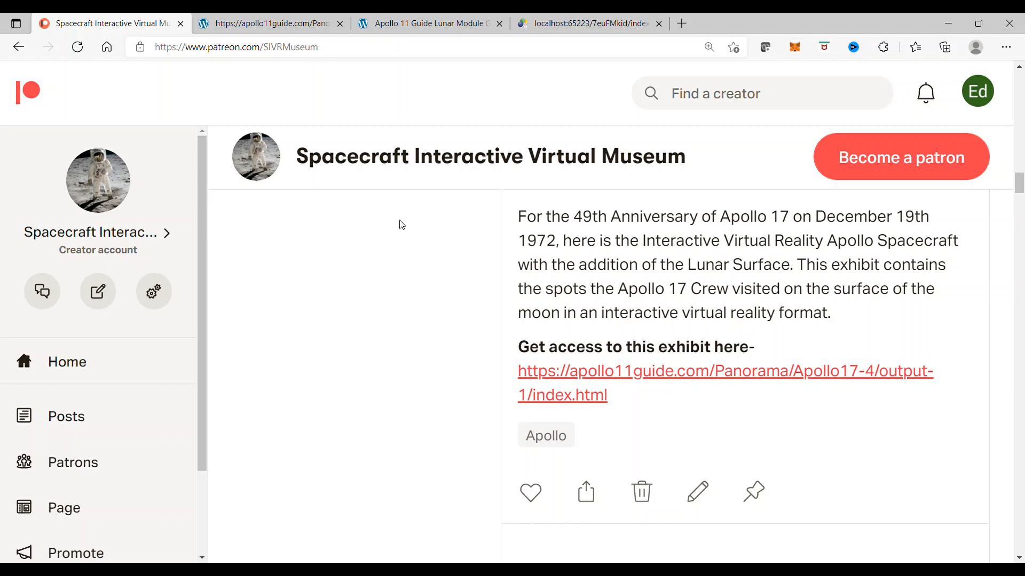
mouse_move(351, 118)
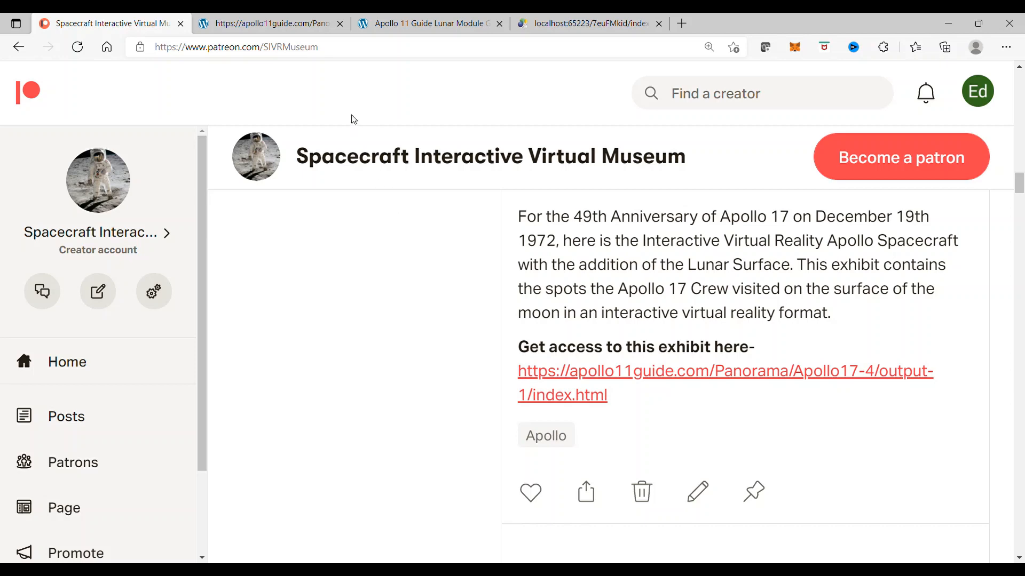
mouse_move(278, 66)
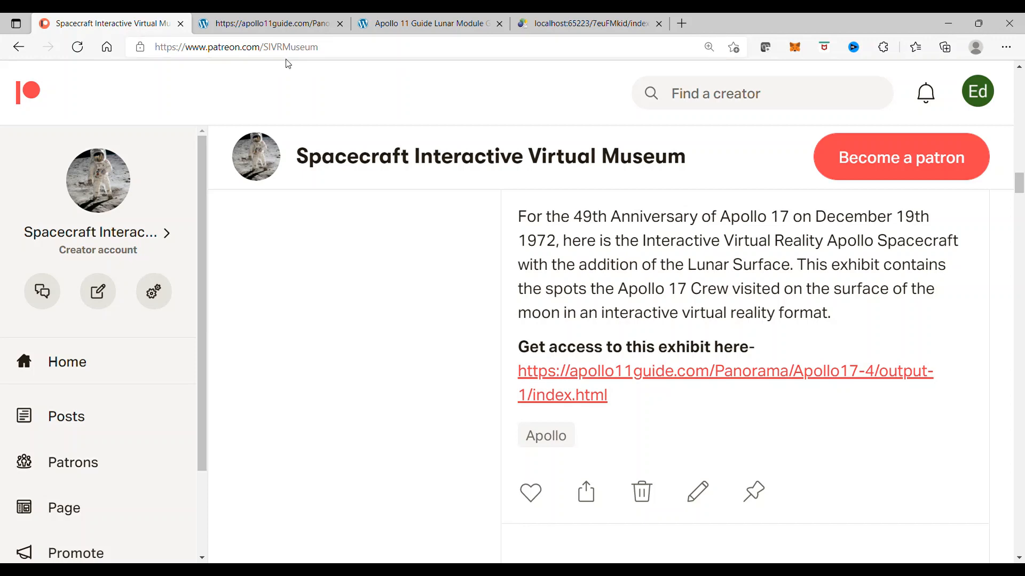
mouse_move(468, 183)
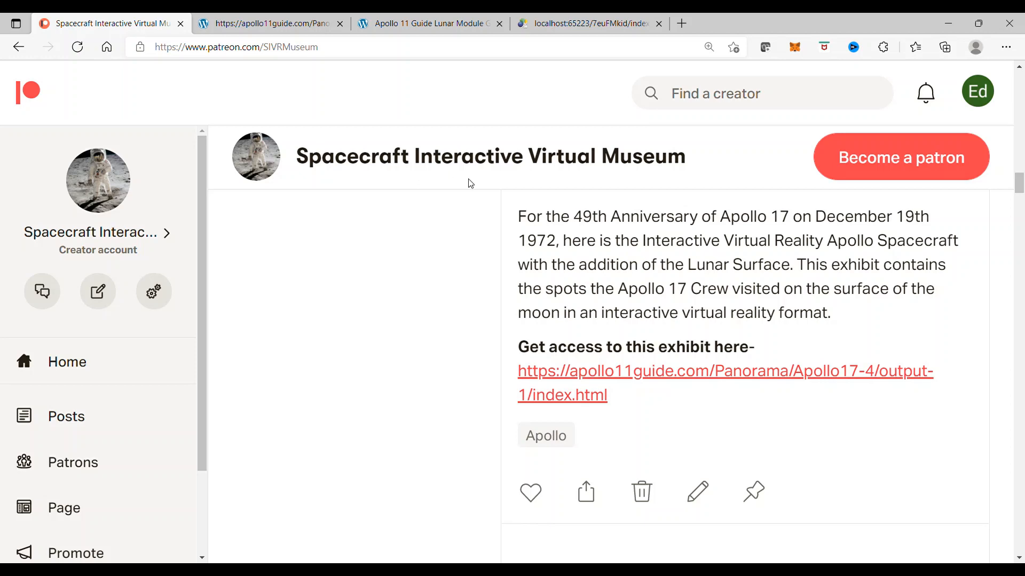
mouse_move(727, 191)
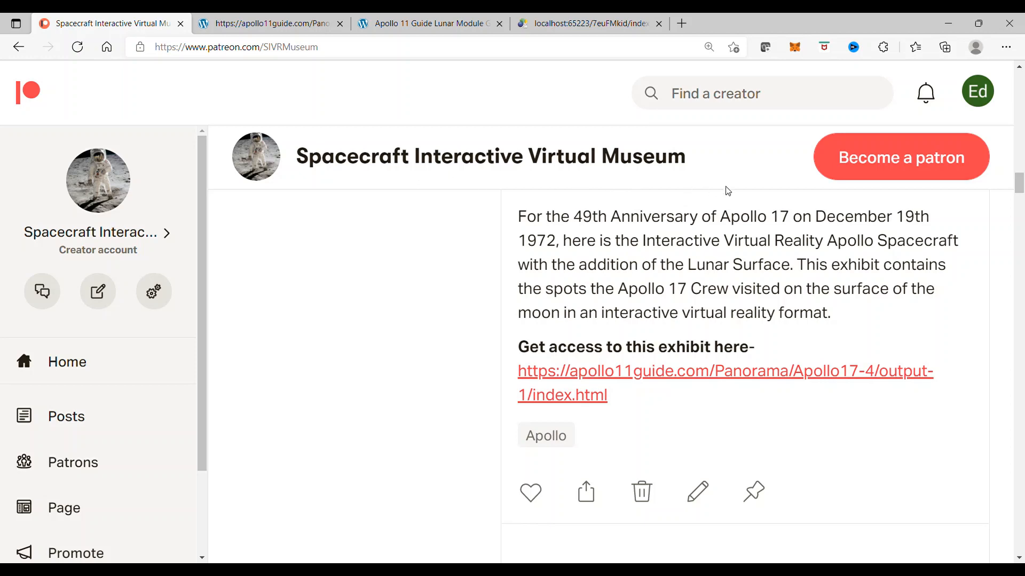
mouse_move(526, 234)
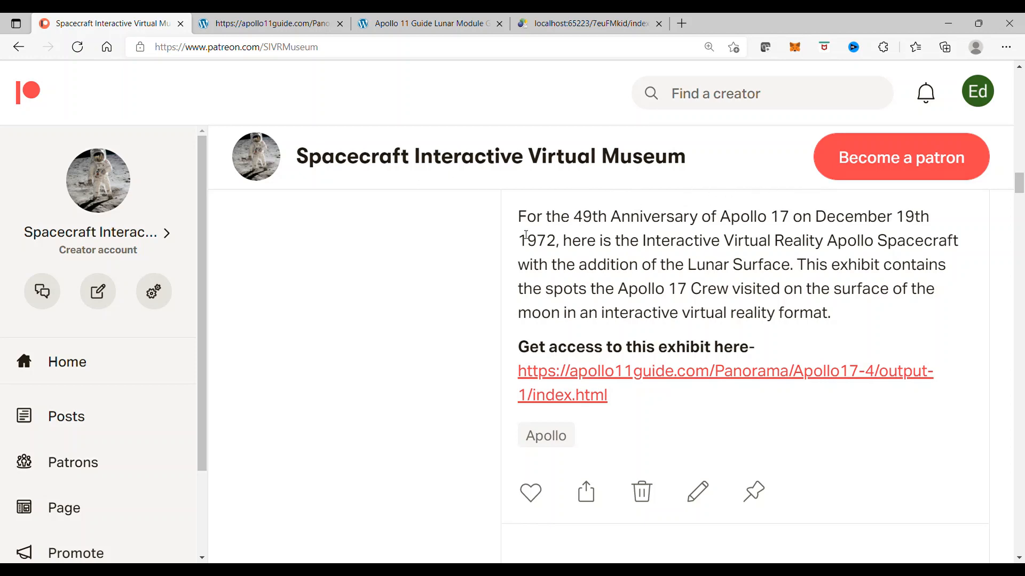
mouse_move(460, 255)
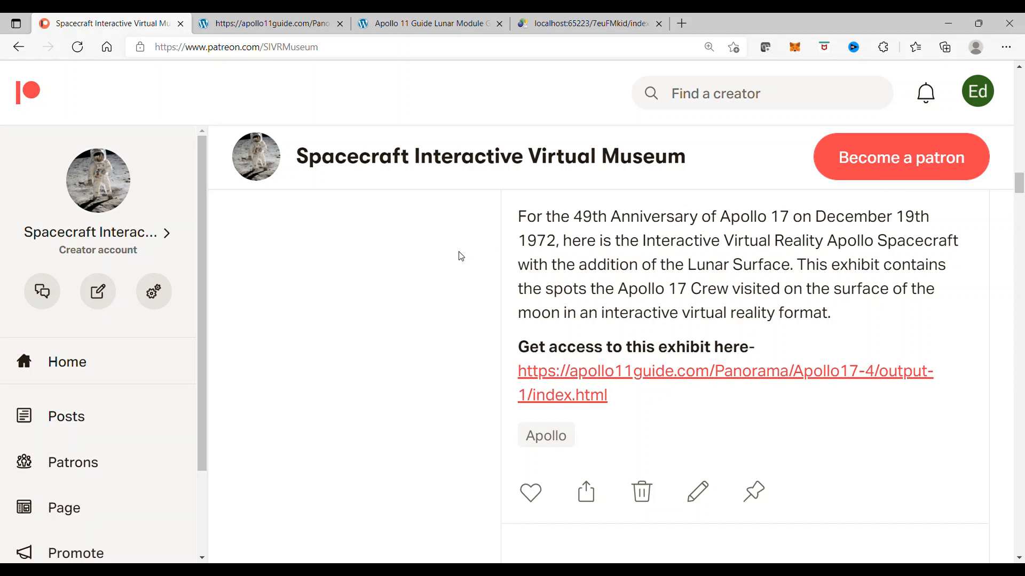